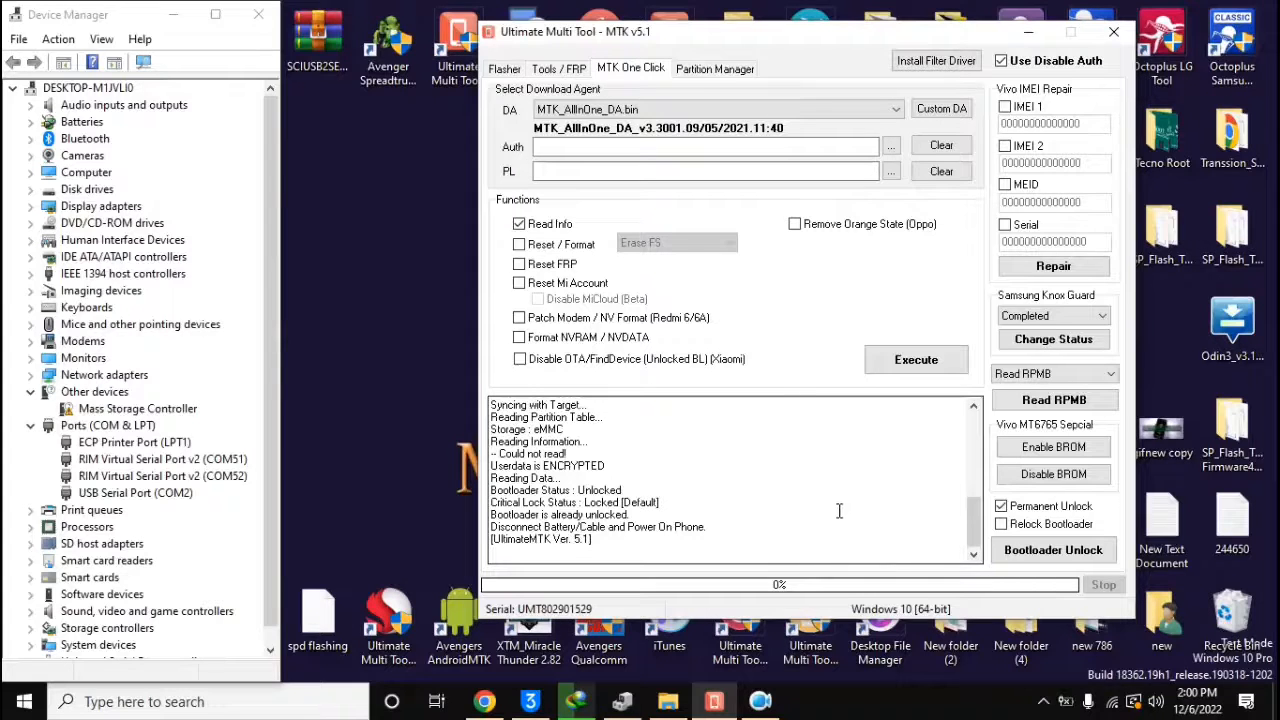
mouse_move(843, 475)
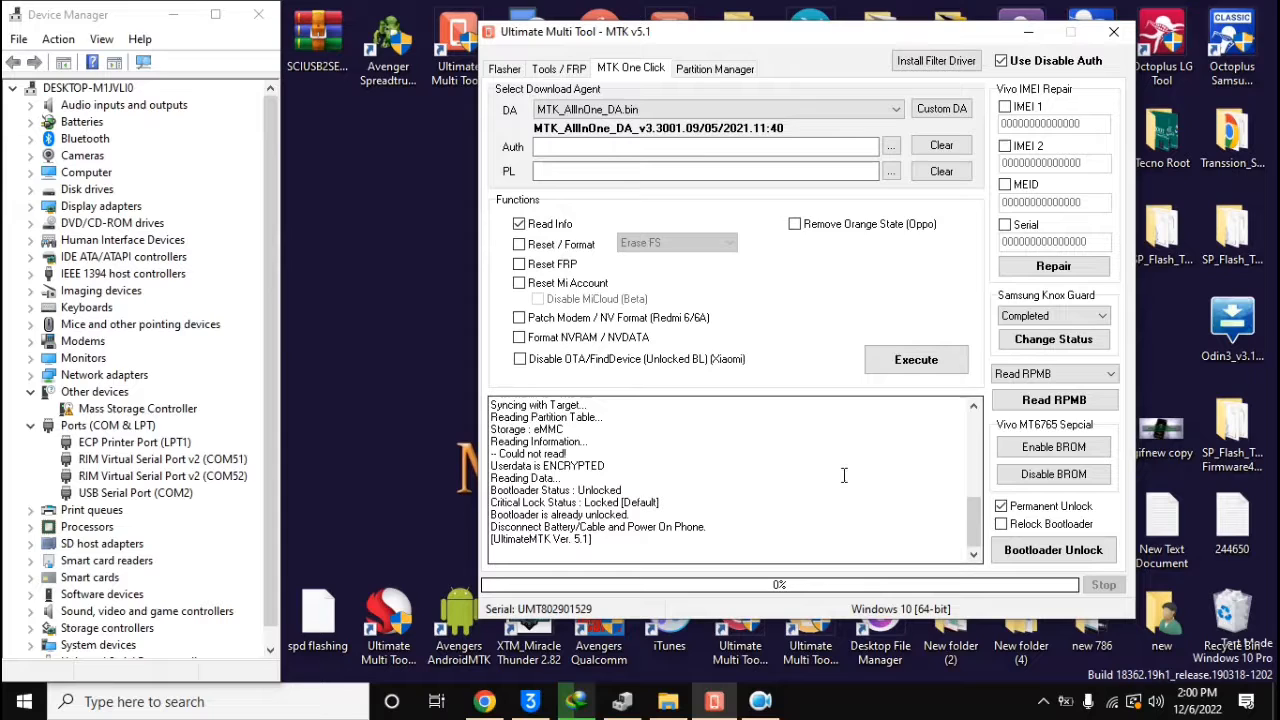